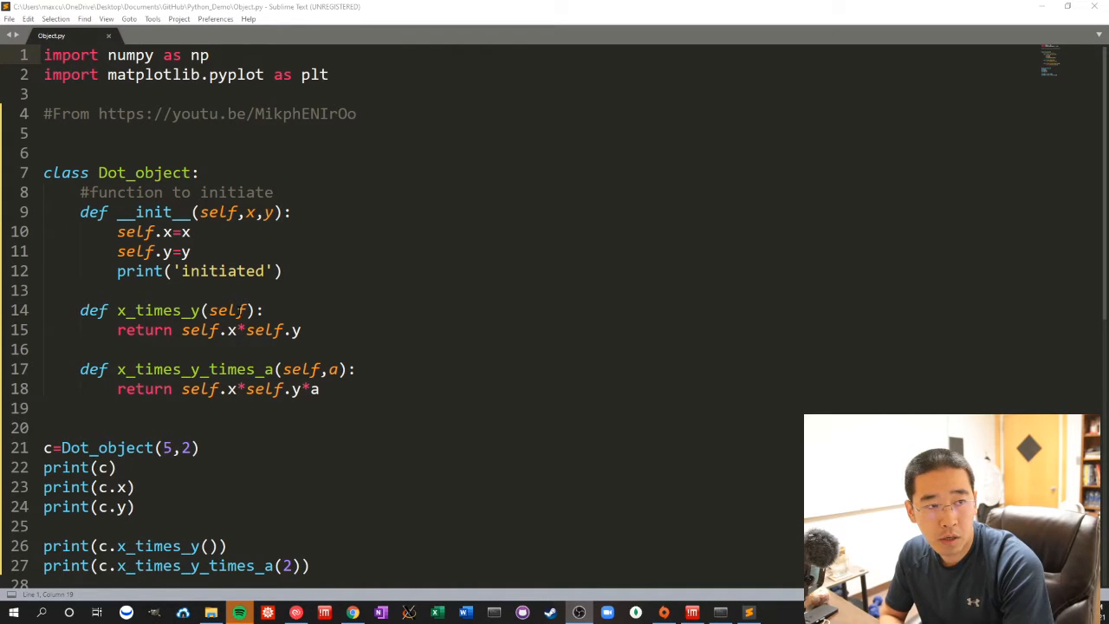
# Review the Dot_object class in Object.py, highlighting self occurrences and the x_times_y_times_a method lines
pyautogui.scroll(-3)
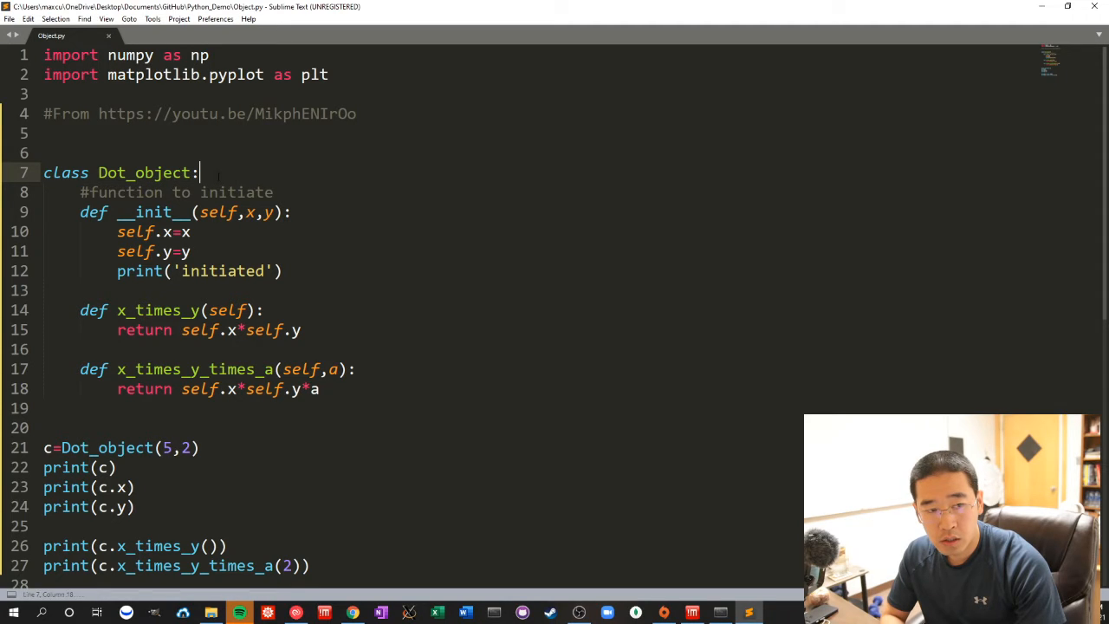
pyautogui.click(80, 211)
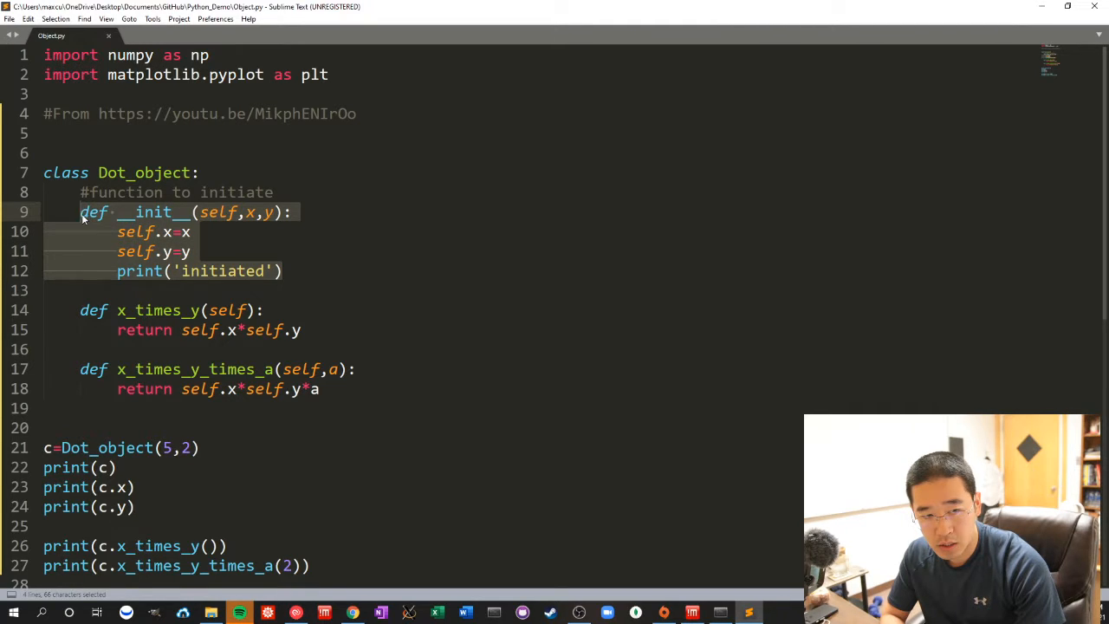
pyautogui.click(227, 212)
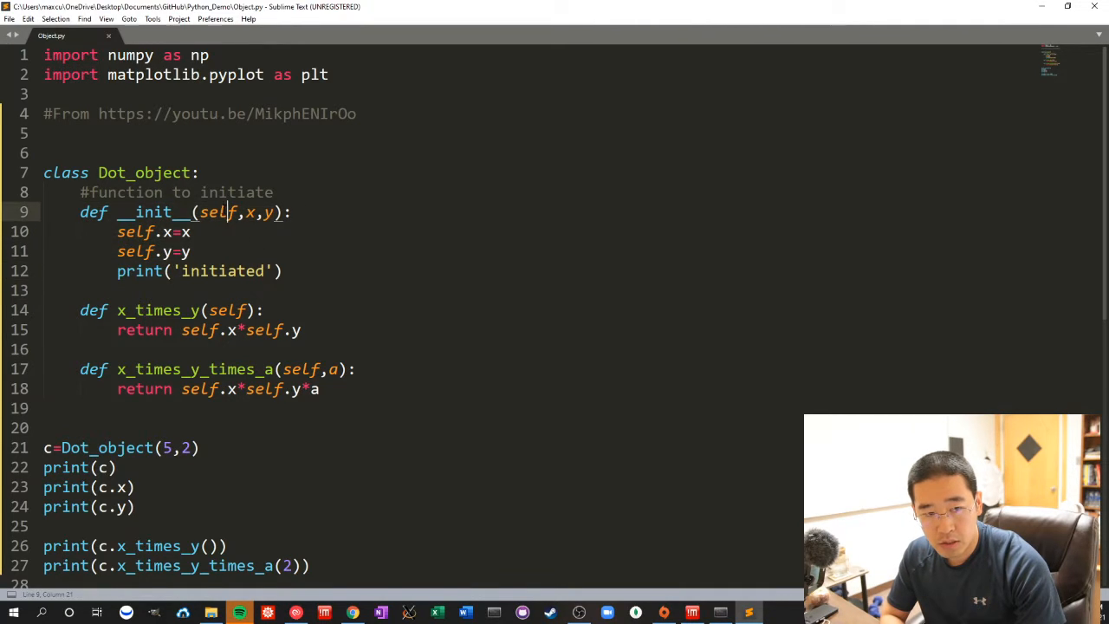
pyautogui.doubleClick(218, 212)
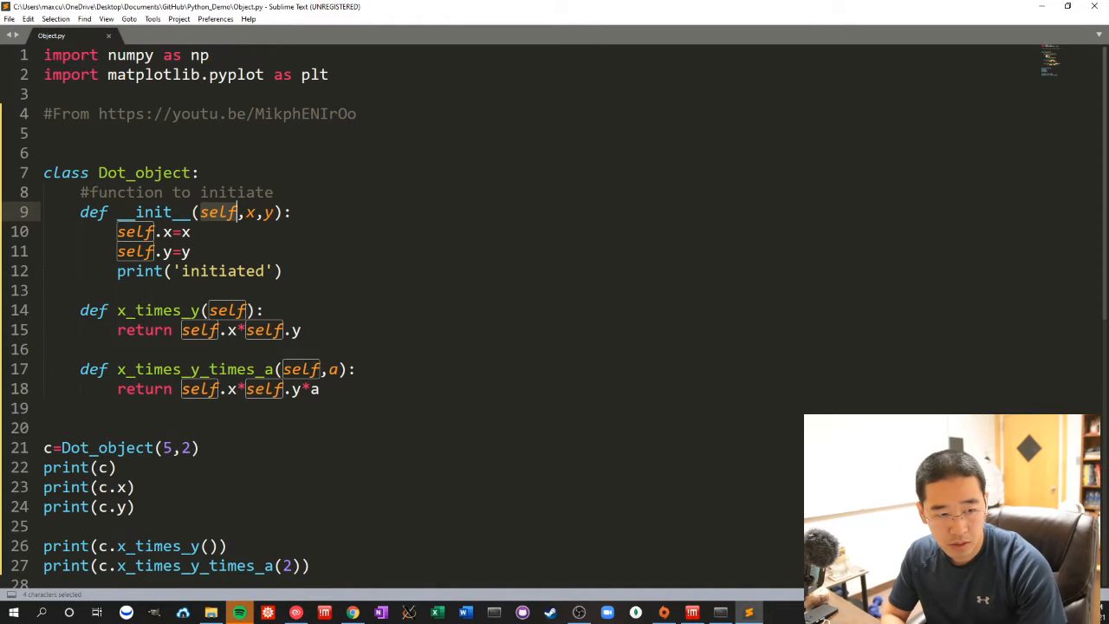
pyautogui.click(233, 310)
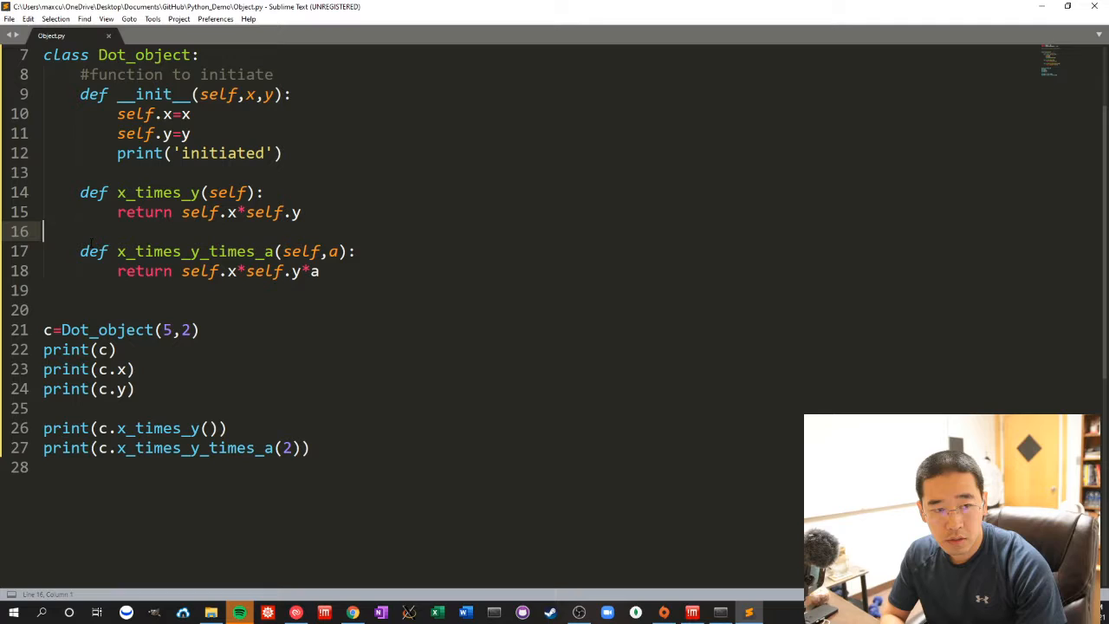
pyautogui.moveTo(79, 251); pyautogui.dragTo(319, 270)
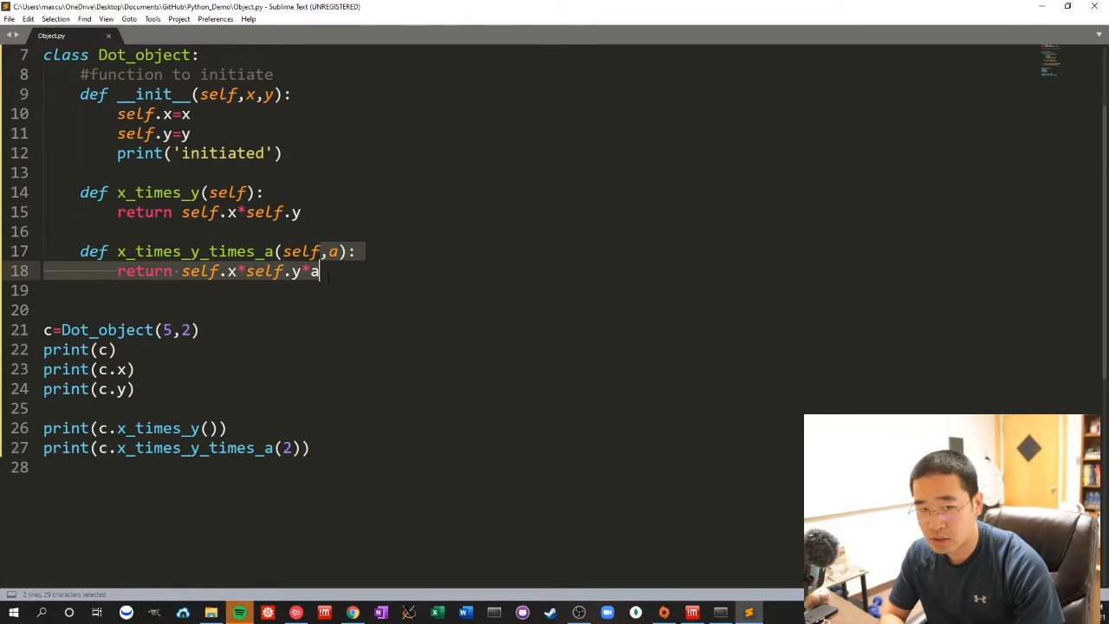
pyautogui.scroll(-3)
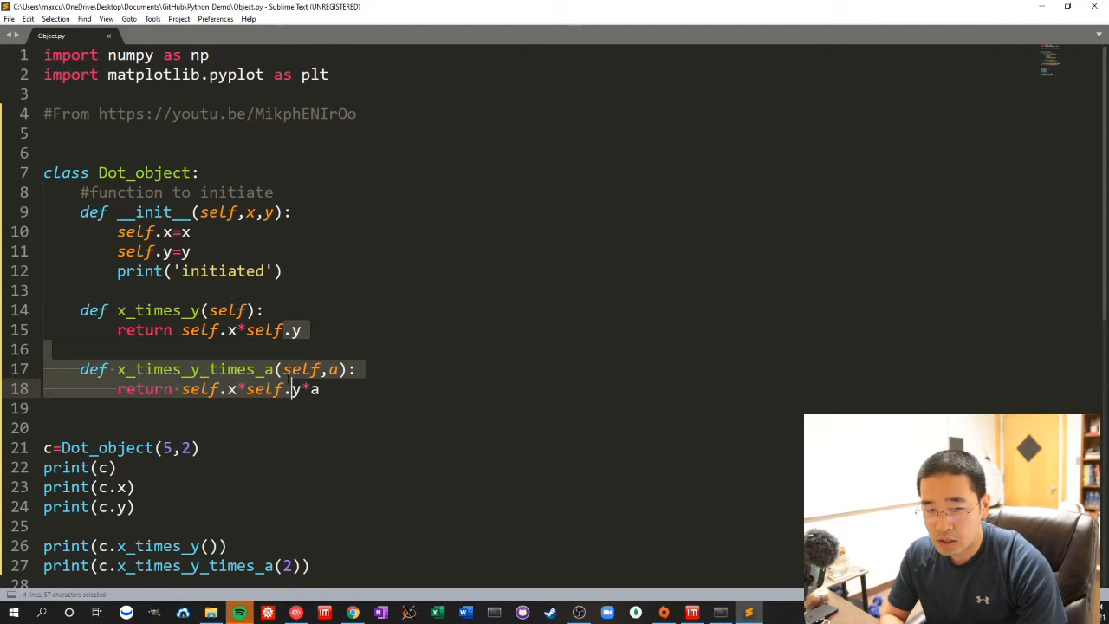
pyautogui.scroll(-3)
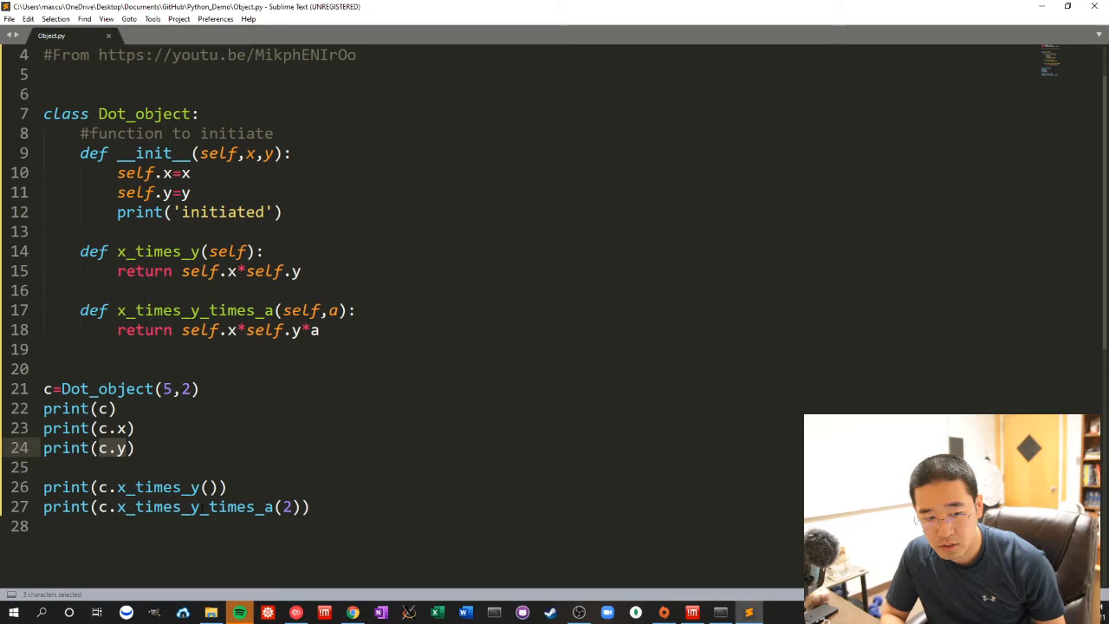
pyautogui.moveTo(287, 468)
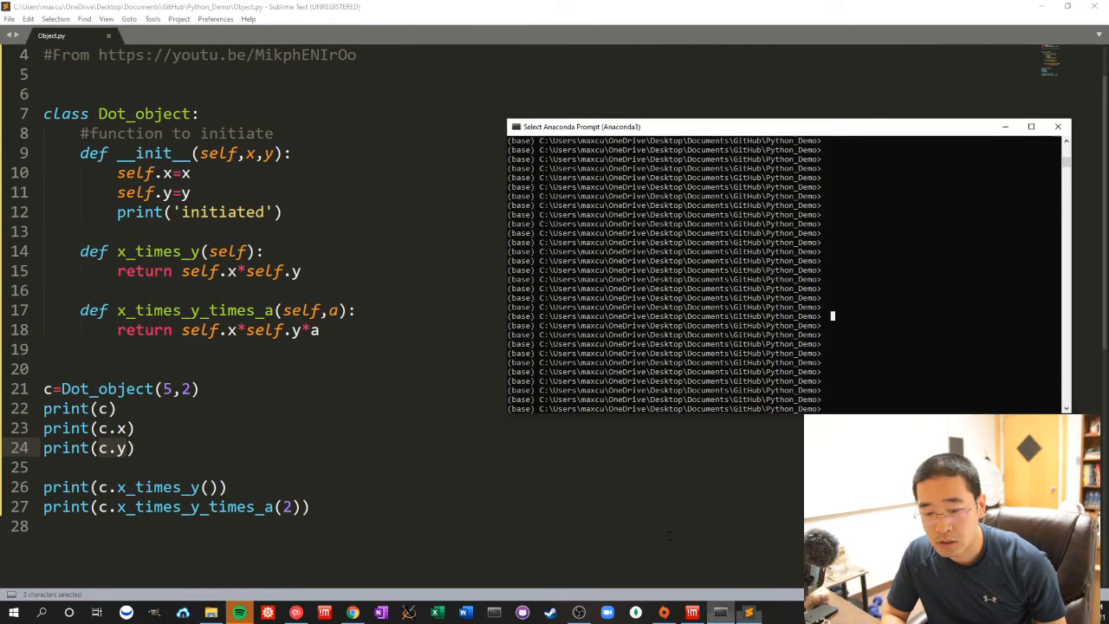
# Run python Object.py, printing initiated, the object reference, then 5, 2, 10 and 20
pyautogui.write('python Object.py')
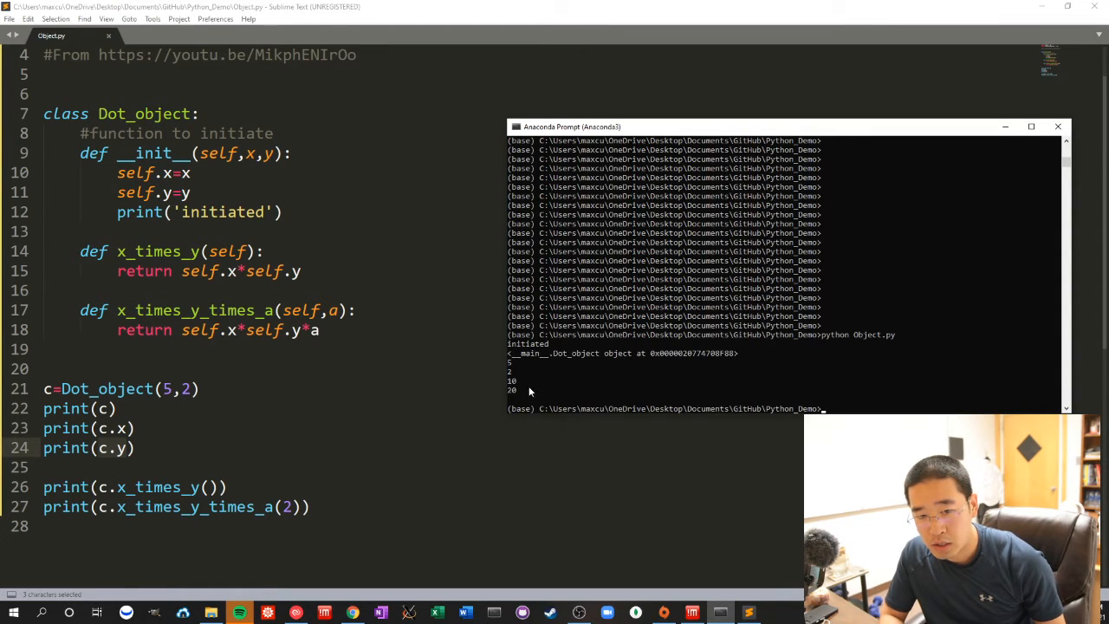
pyautogui.moveTo(636, 391)
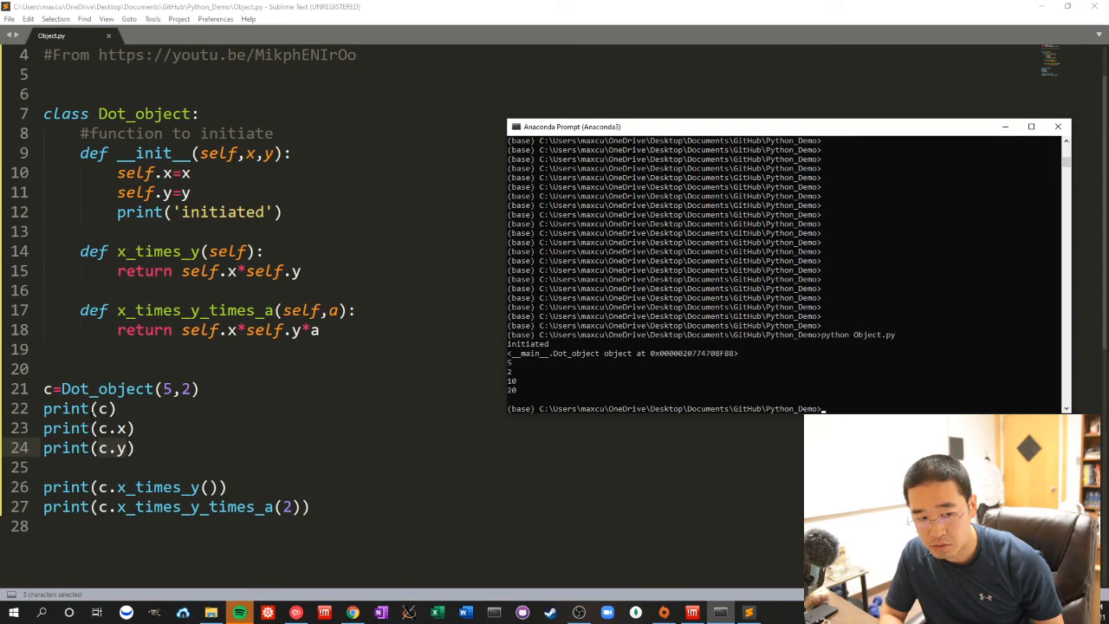
pyautogui.moveTo(146, 464)
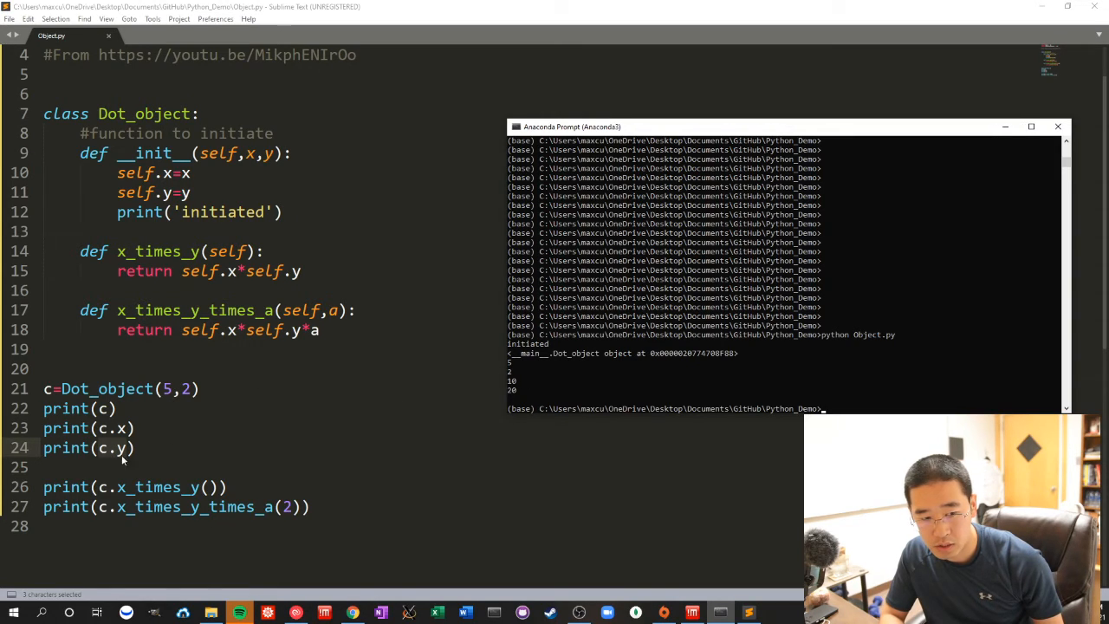